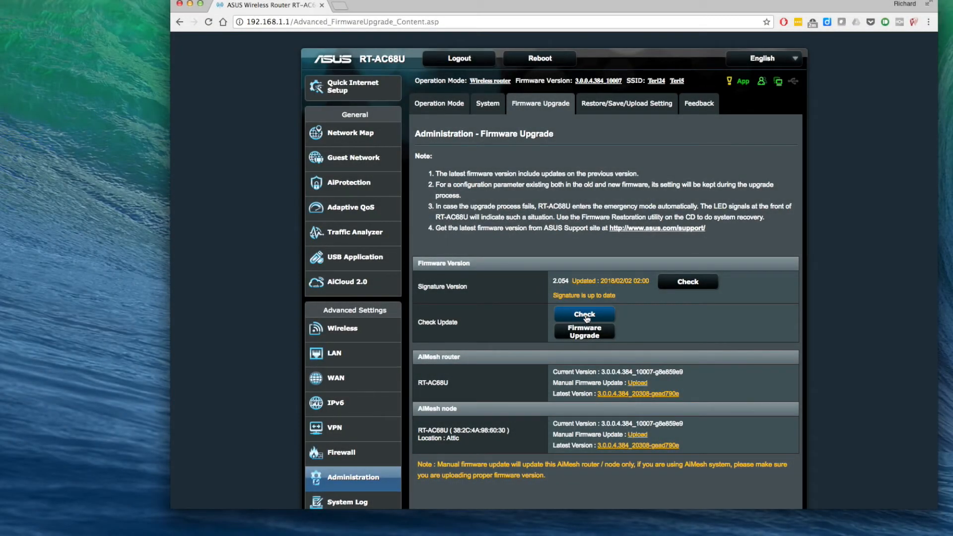
- Check for updates, then start a manual firmware upload for the Attic node at 192.168.1.93
click(584, 315)
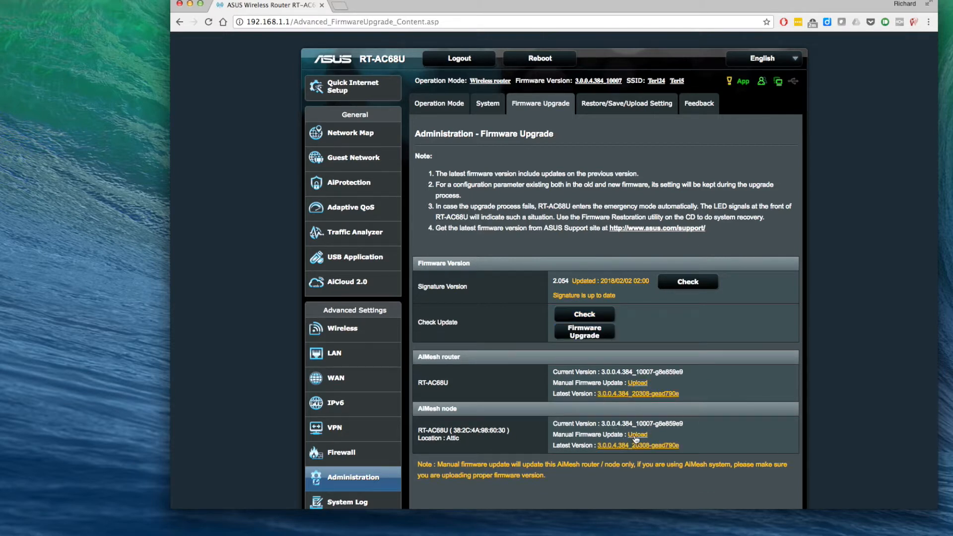
click(637, 435)
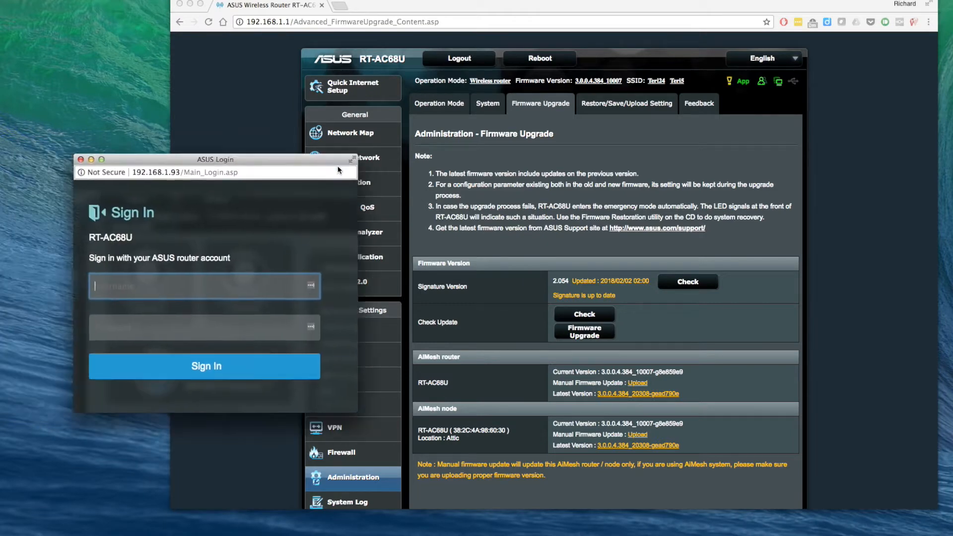
- Sign in to the Attic node as admin and bring up the firmware file chooser
text(admin)
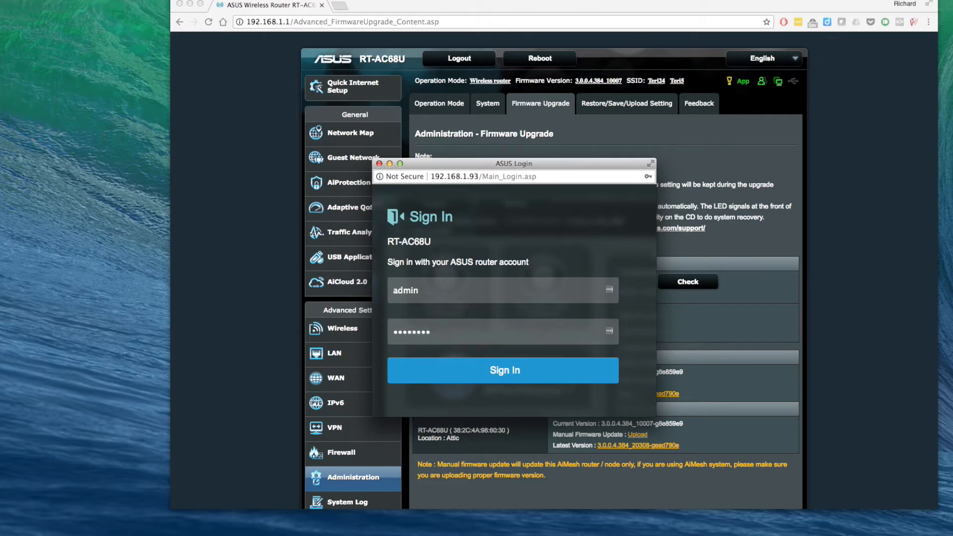
click(504, 370)
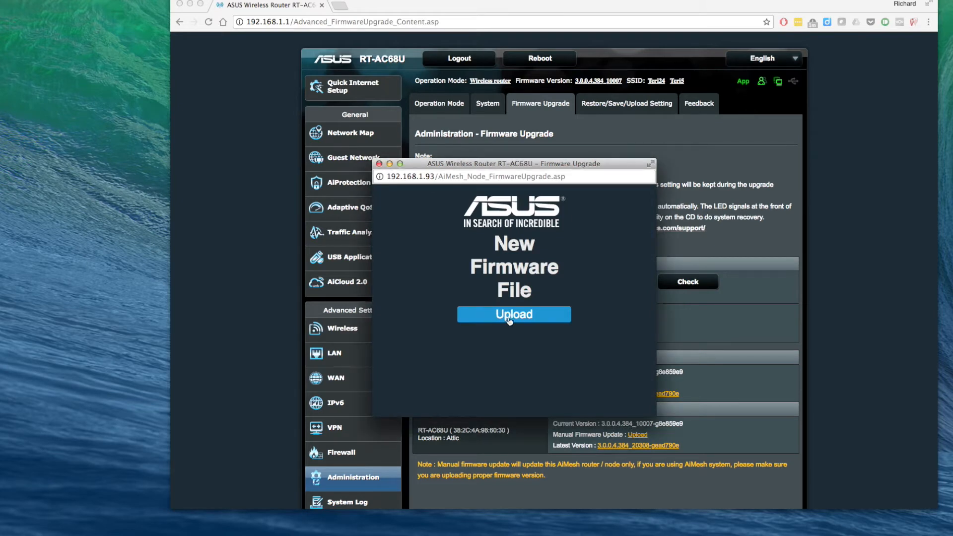
click(513, 315)
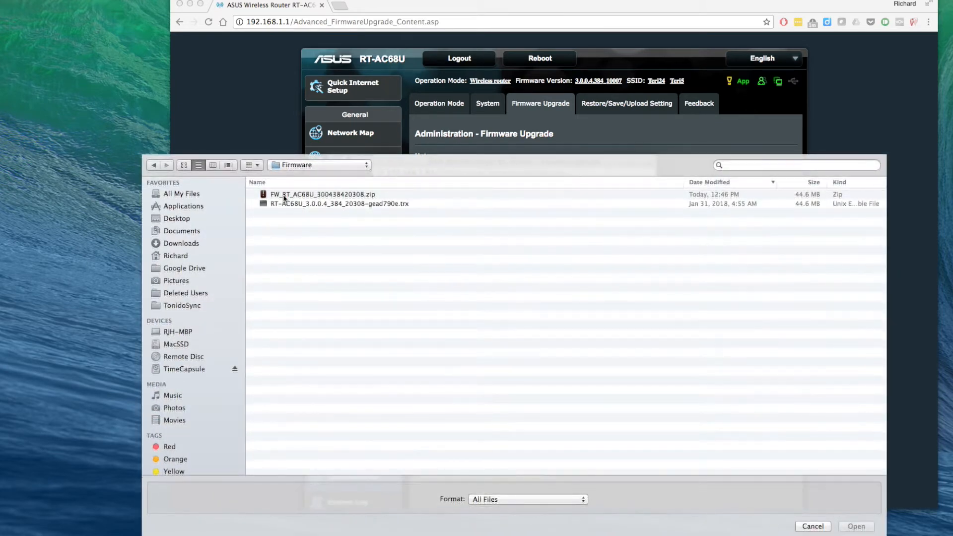
- Upload RT-AC68U_3.0.0.4_384_20308-gead790e.trx to the Attic node and let the upgrade finish
click(340, 203)
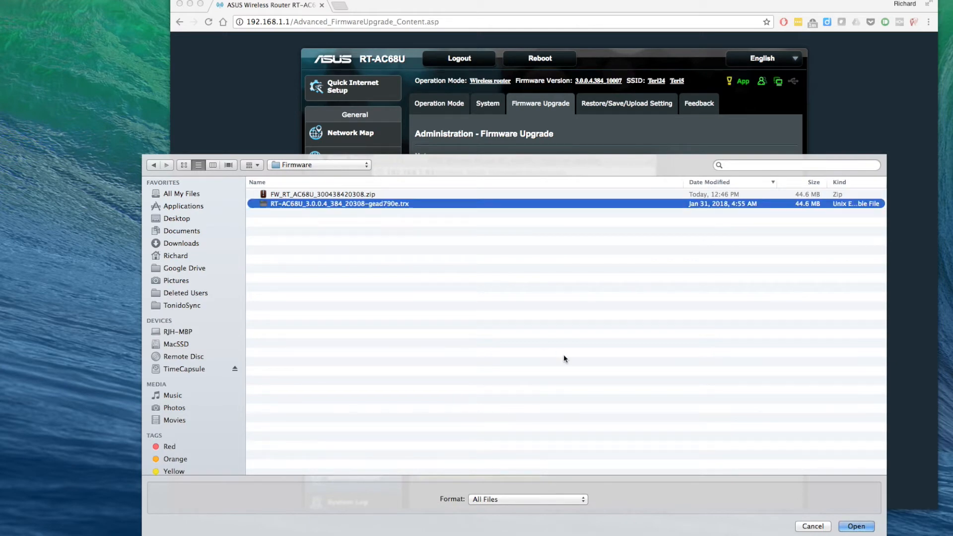
click(857, 526)
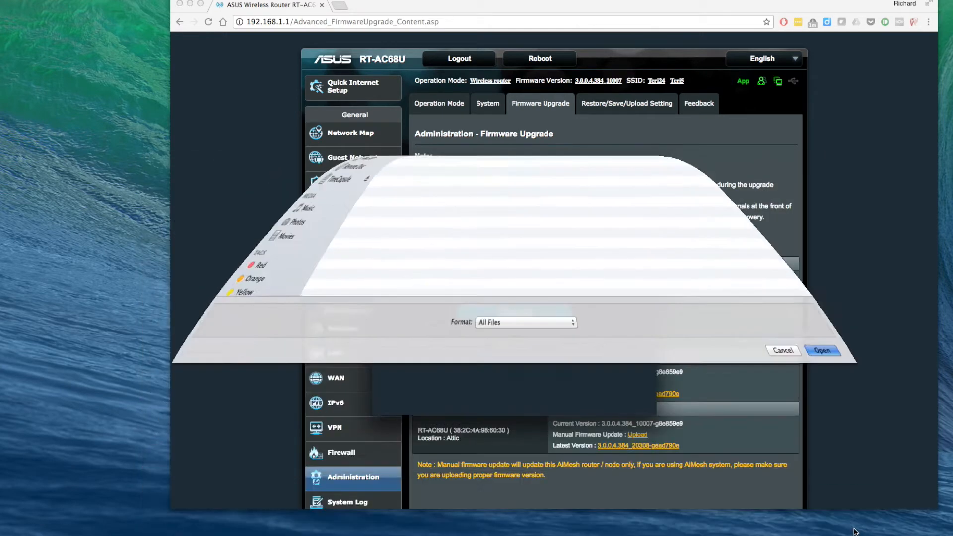
click(821, 351)
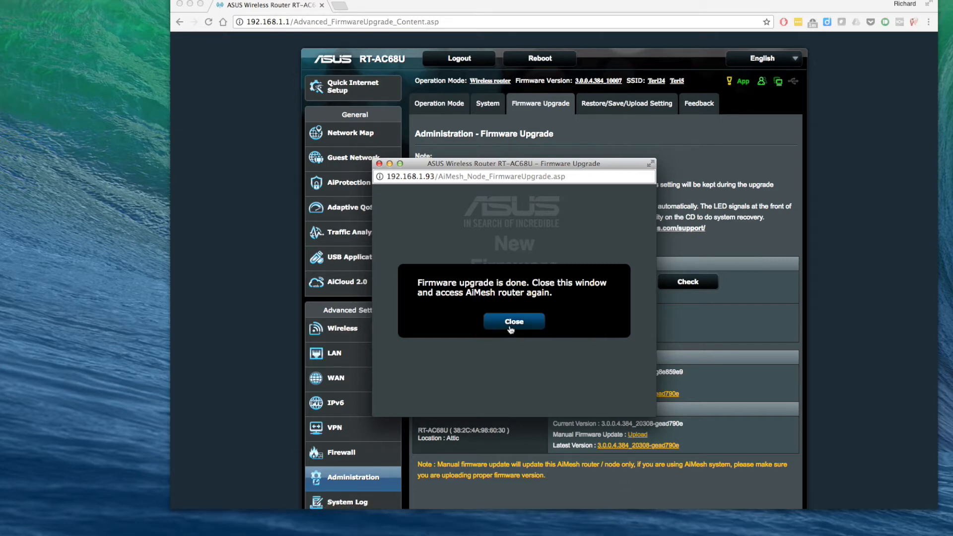
- Dismiss the completion message and reload Administration > Firmware Upgrade showing the node on 384_20308
click(513, 321)
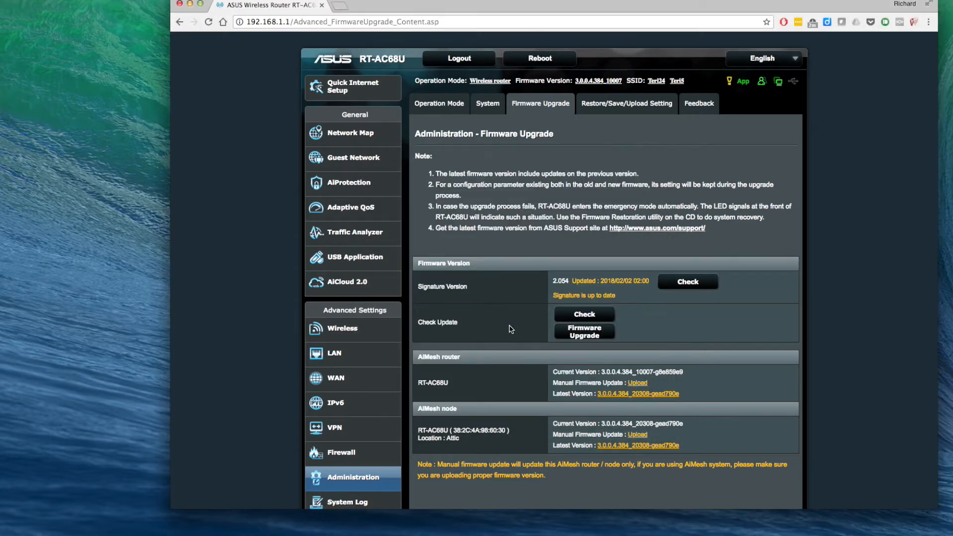
click(350, 132)
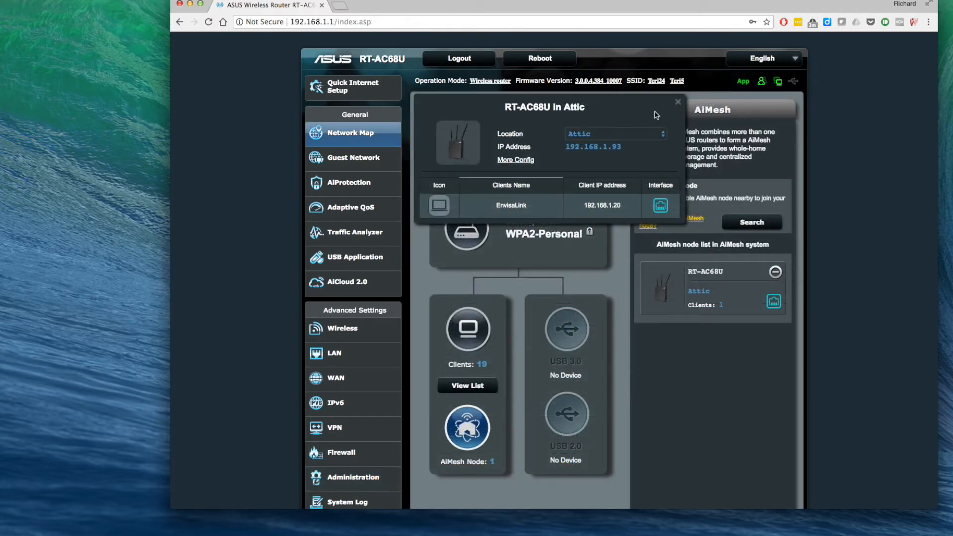
click(352, 477)
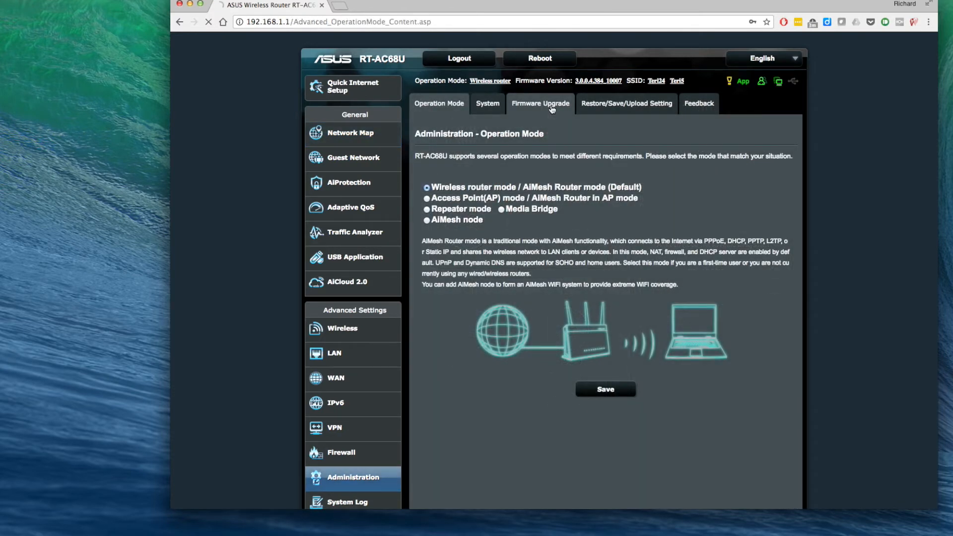
click(540, 102)
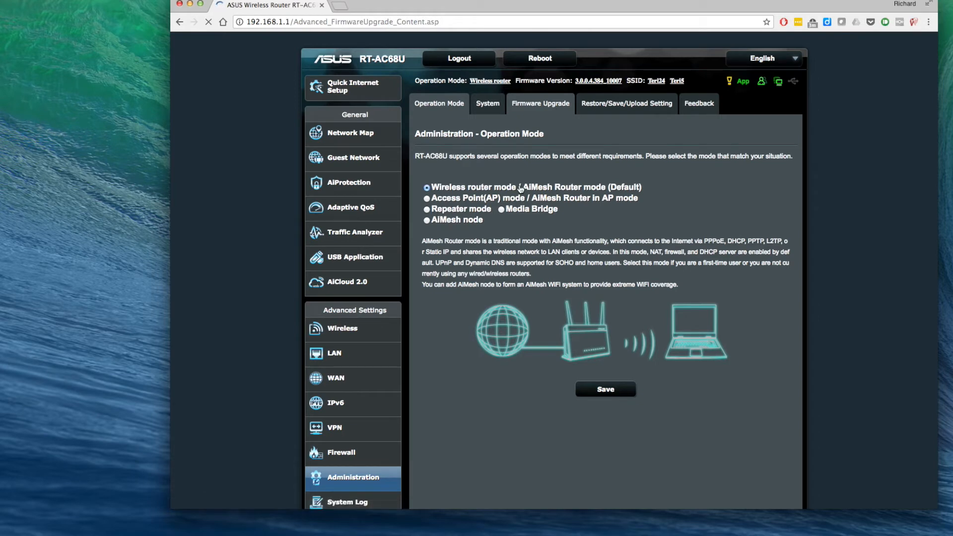
click(539, 104)
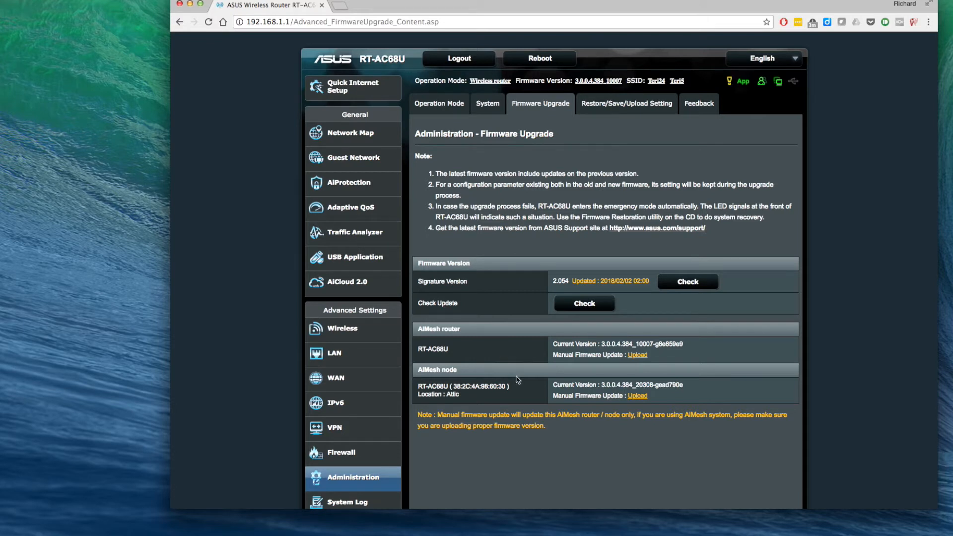
mouse_move(618, 379)
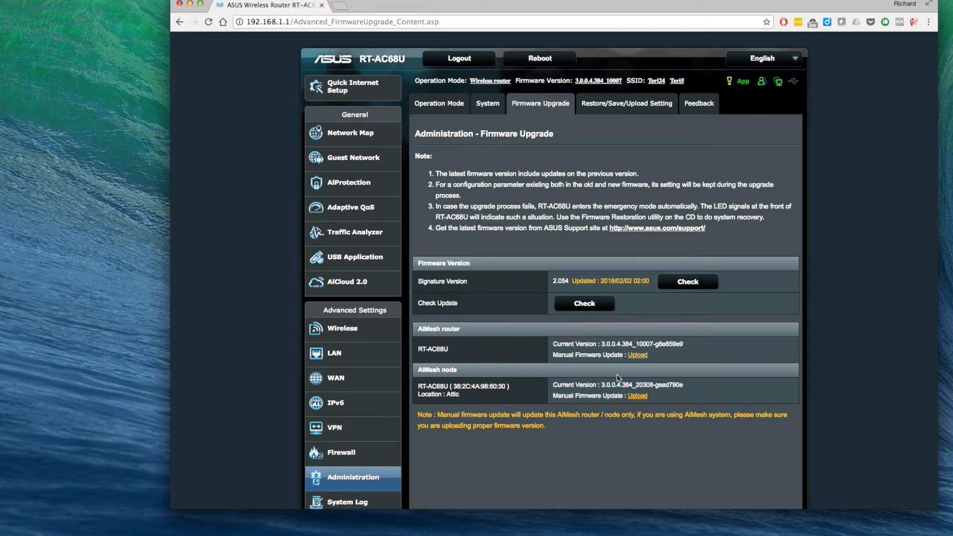
mouse_move(638, 355)
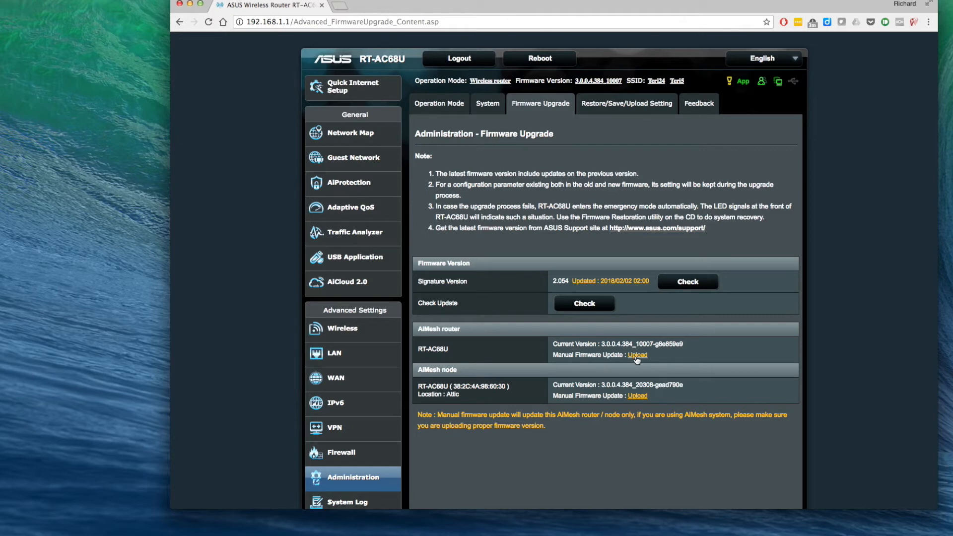
- Upload the 384_20308 .trx file to the main router and wait for its upgrade to complete
click(638, 356)
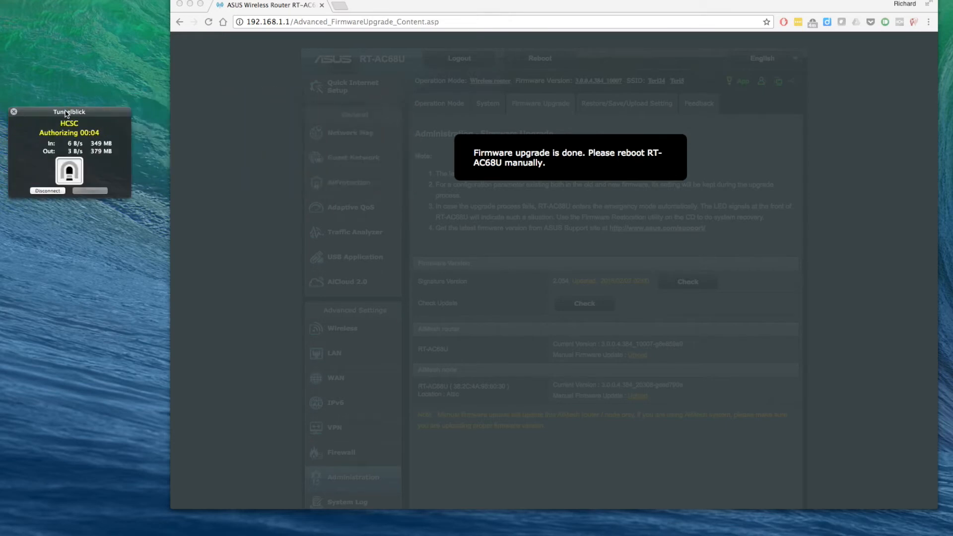
click(13, 111)
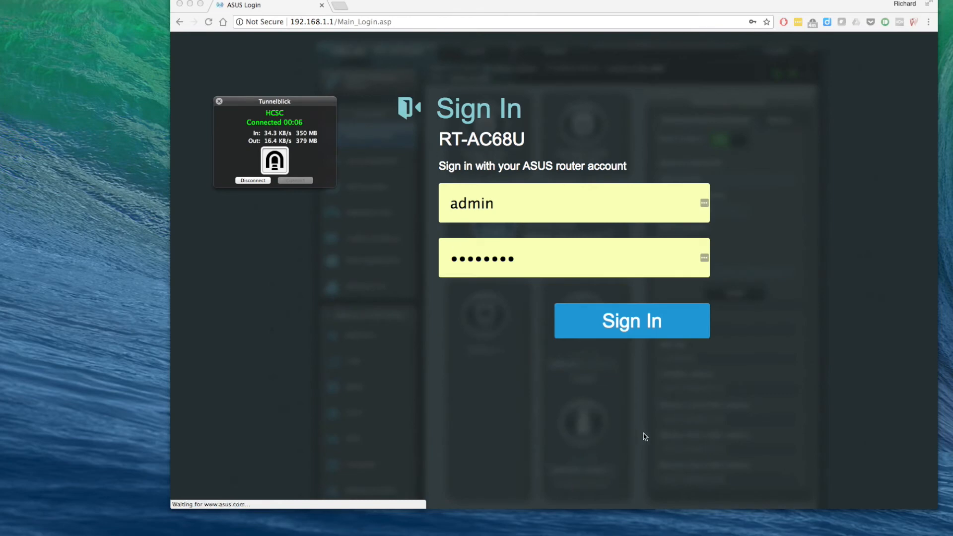
- Sign back in and run Check Update confirming router and node both on 384_20308 as latest
click(632, 321)
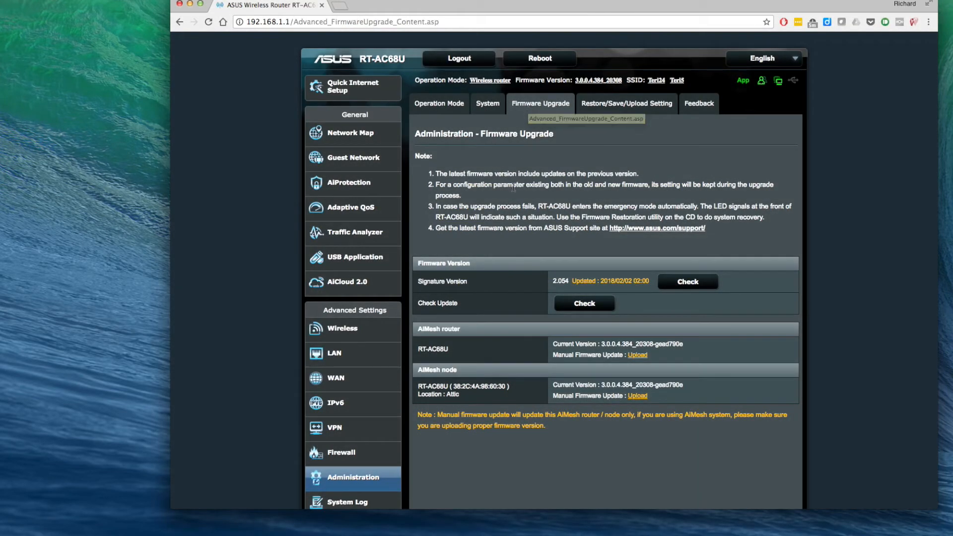
mouse_move(536, 295)
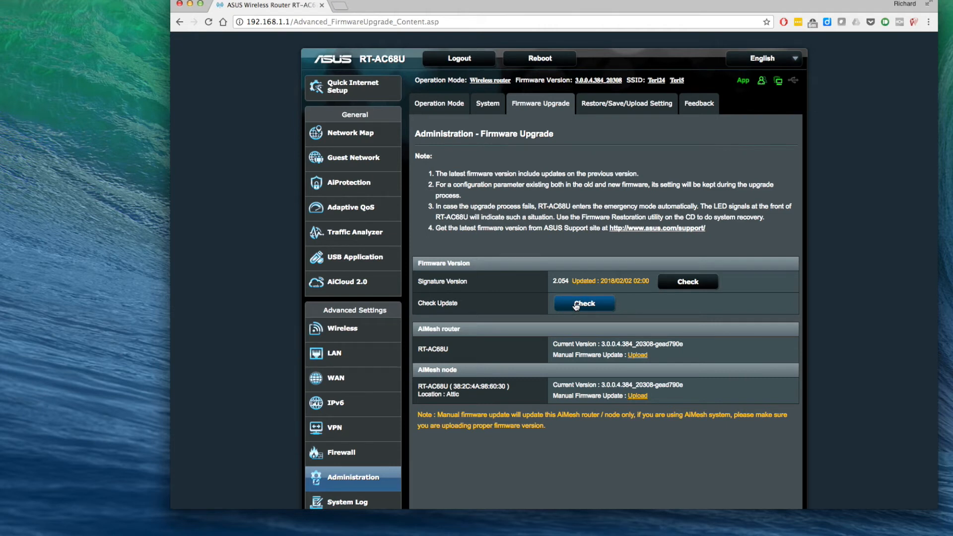
click(584, 303)
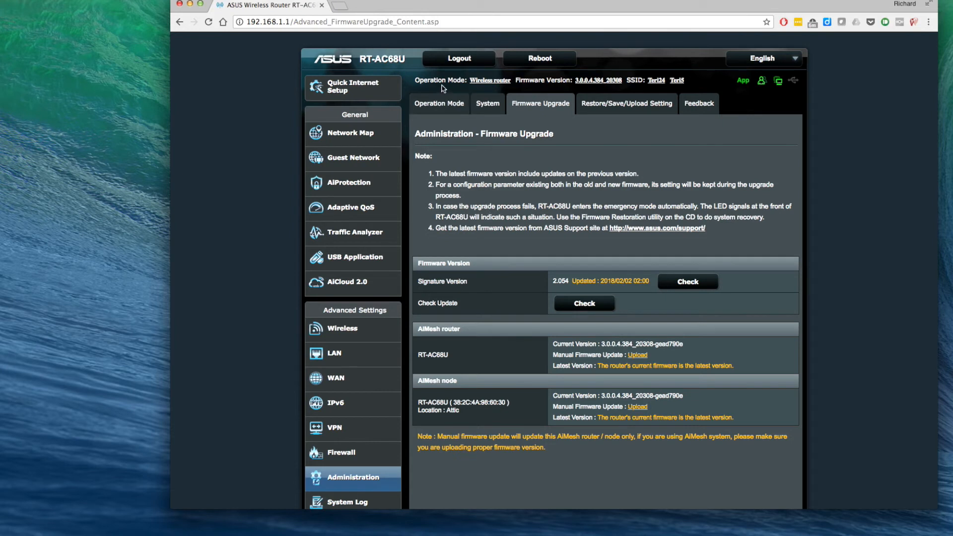
mouse_move(438, 106)
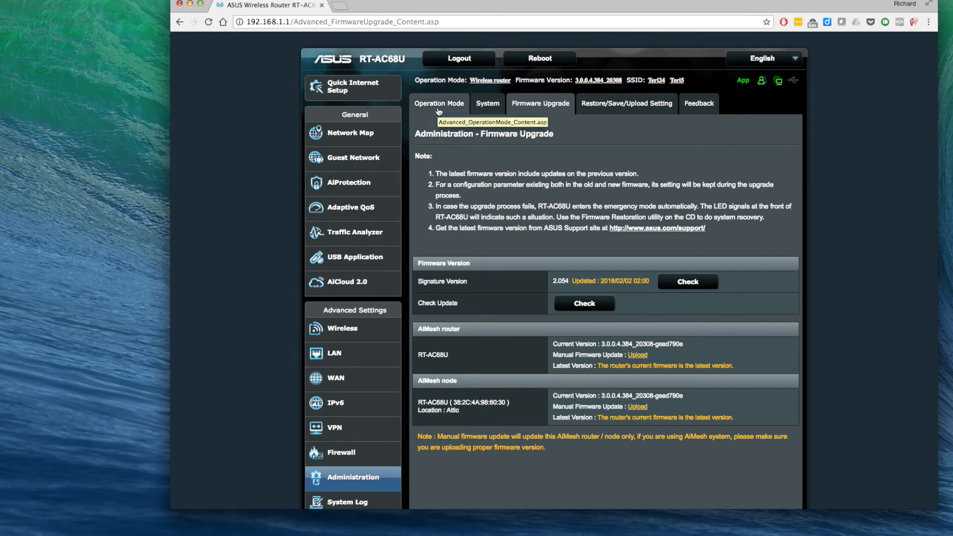
- Reboot the router, confirm it, and sign in again once it comes back
click(538, 59)
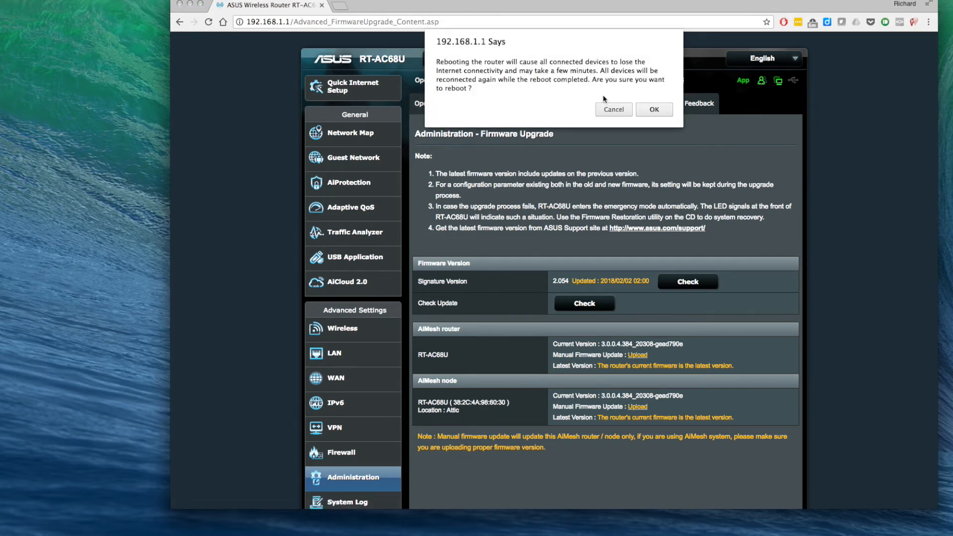
click(654, 109)
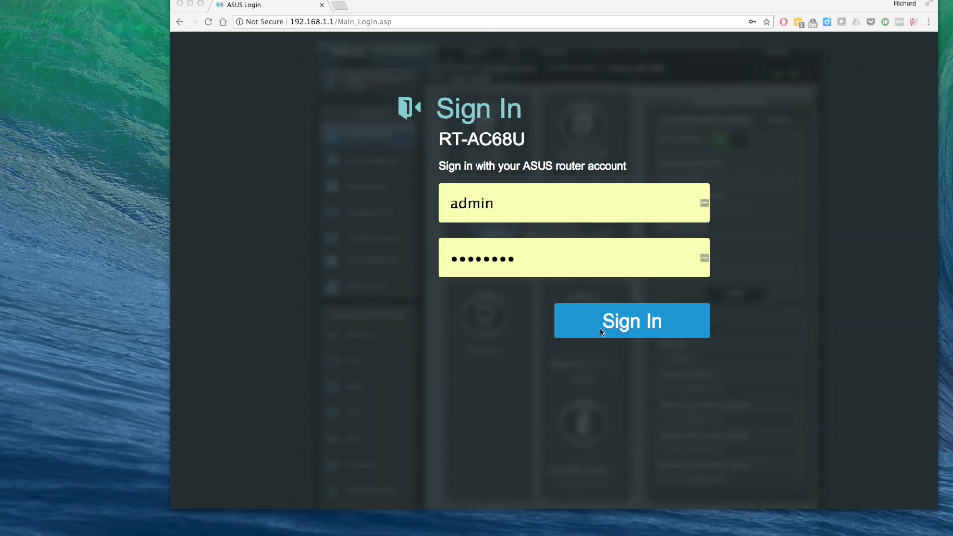
click(632, 321)
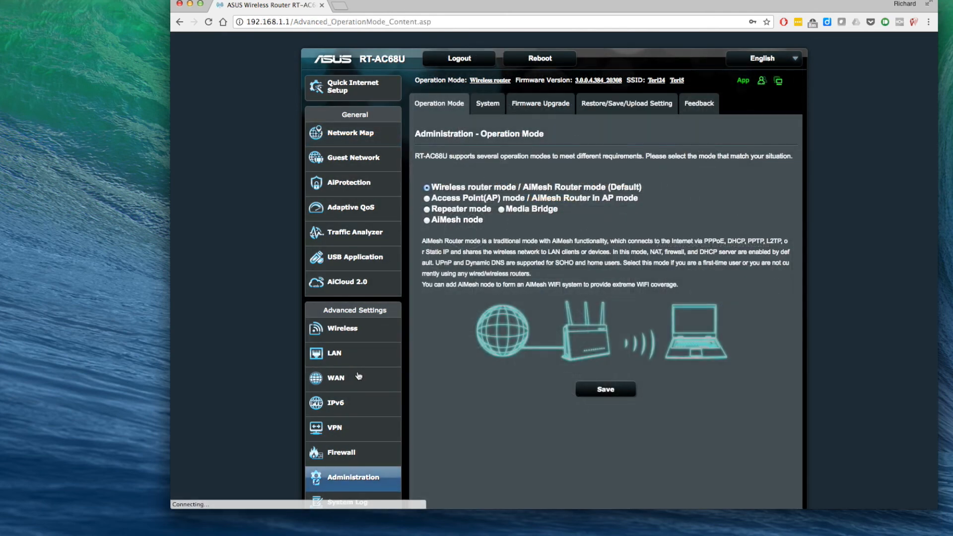
- Reopen Administration > Firmware Upgrade listing router and Attic node both at 384_20308
click(540, 102)
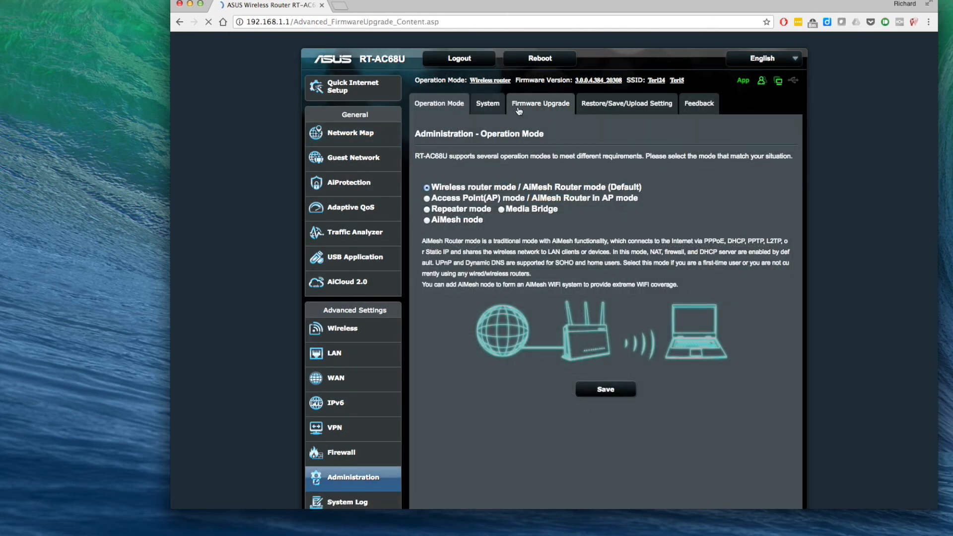
click(539, 104)
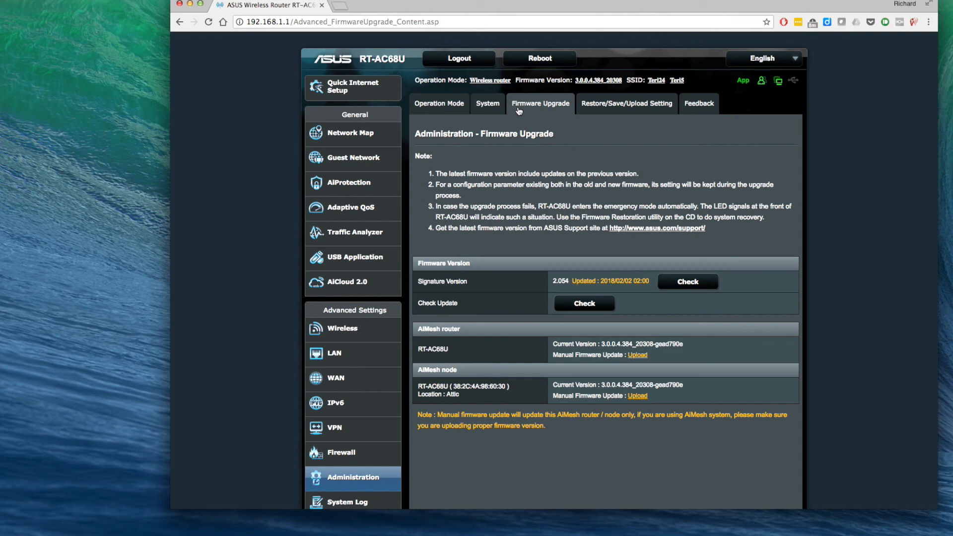
mouse_move(627, 103)
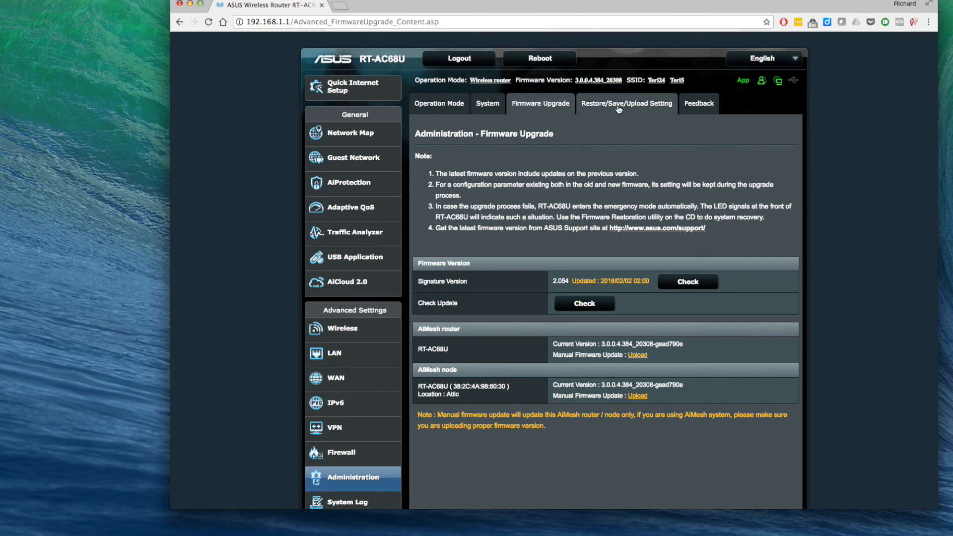
mouse_move(565, 125)
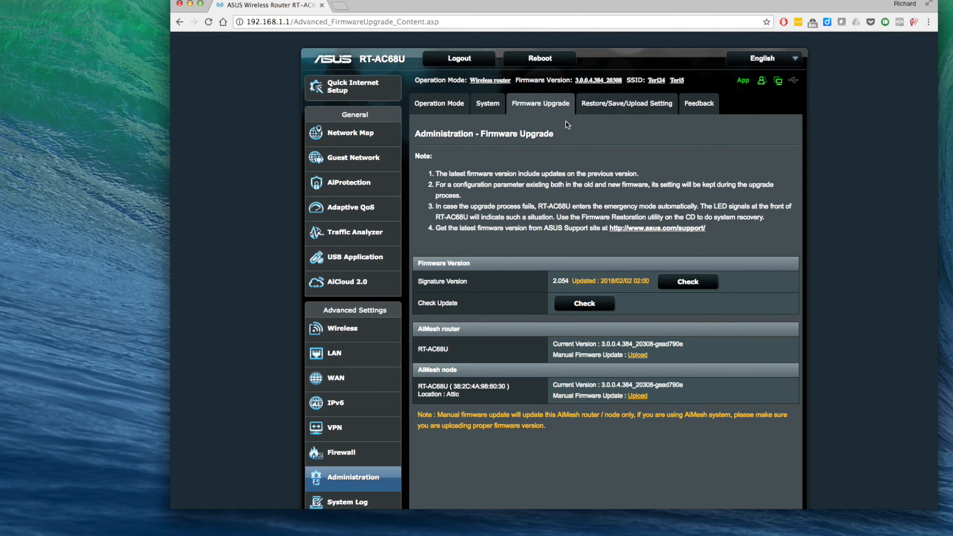